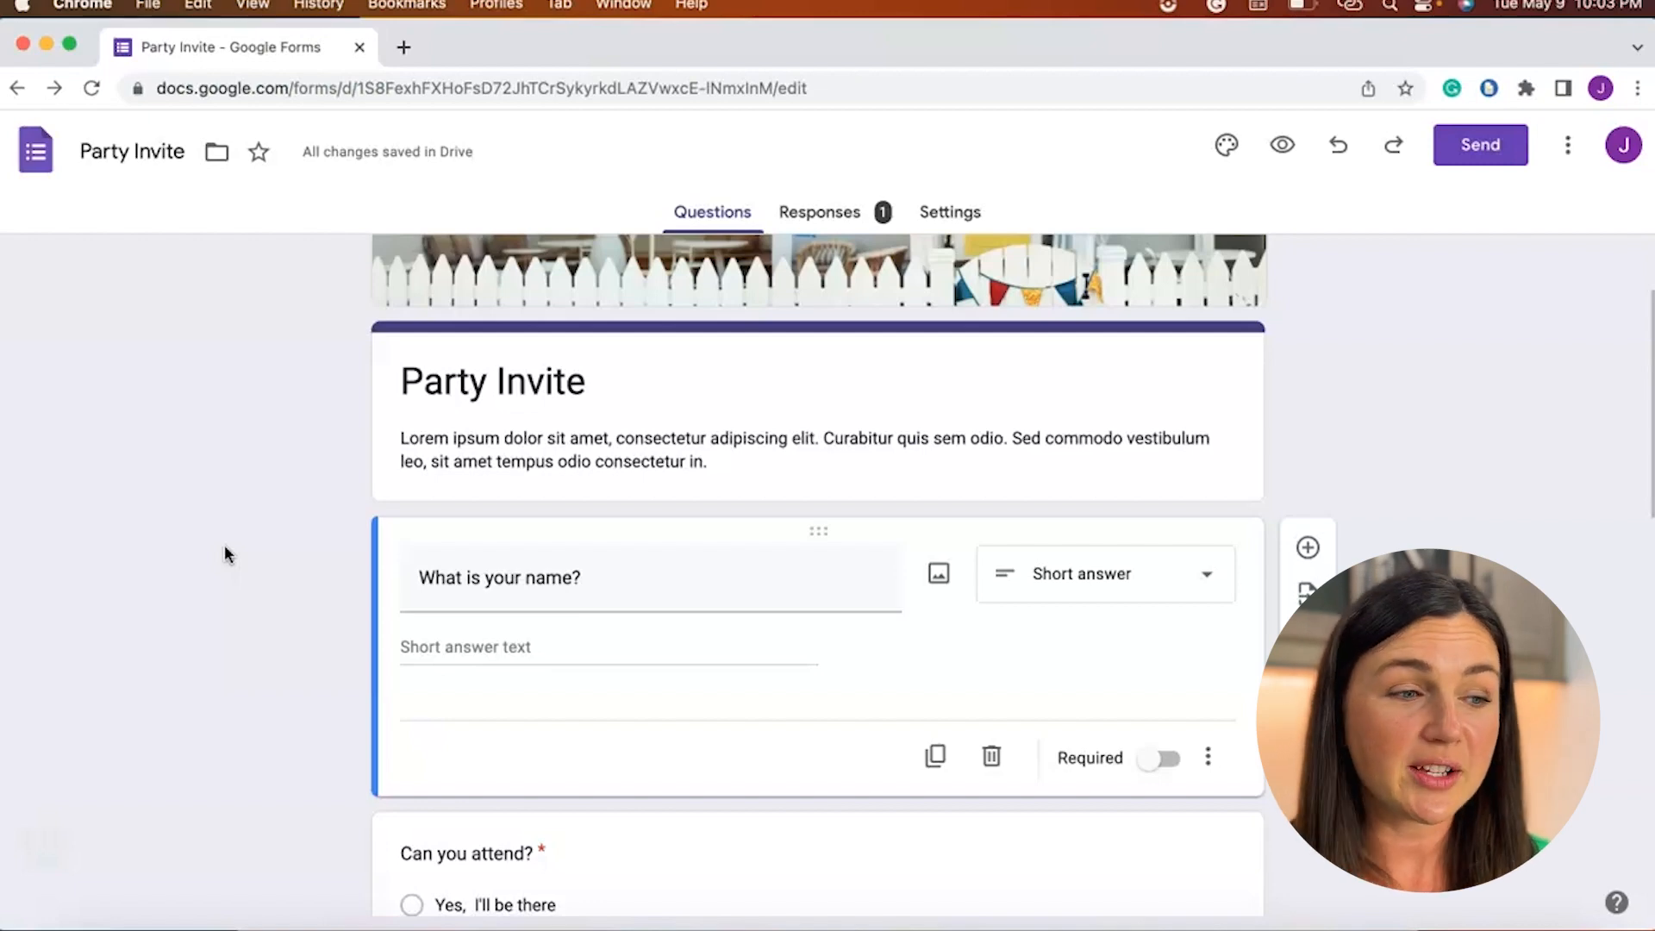
mouse_move(933, 212)
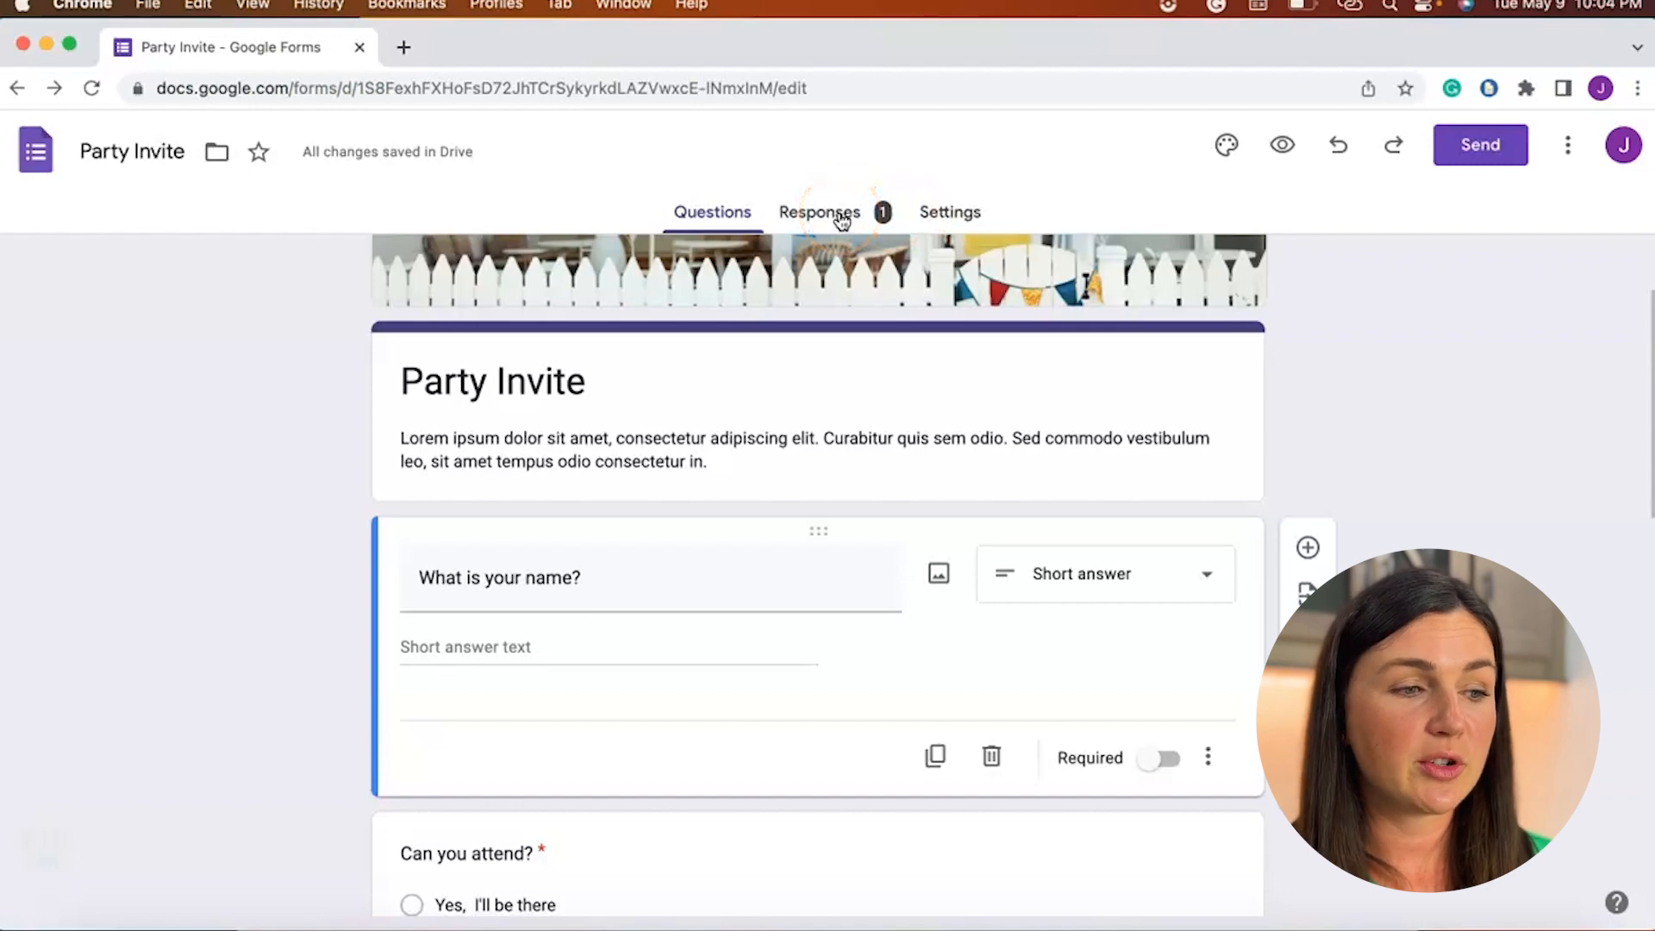
Show the Party Invite form's response summary and its menu with Delete all responses.
left_click(819, 212)
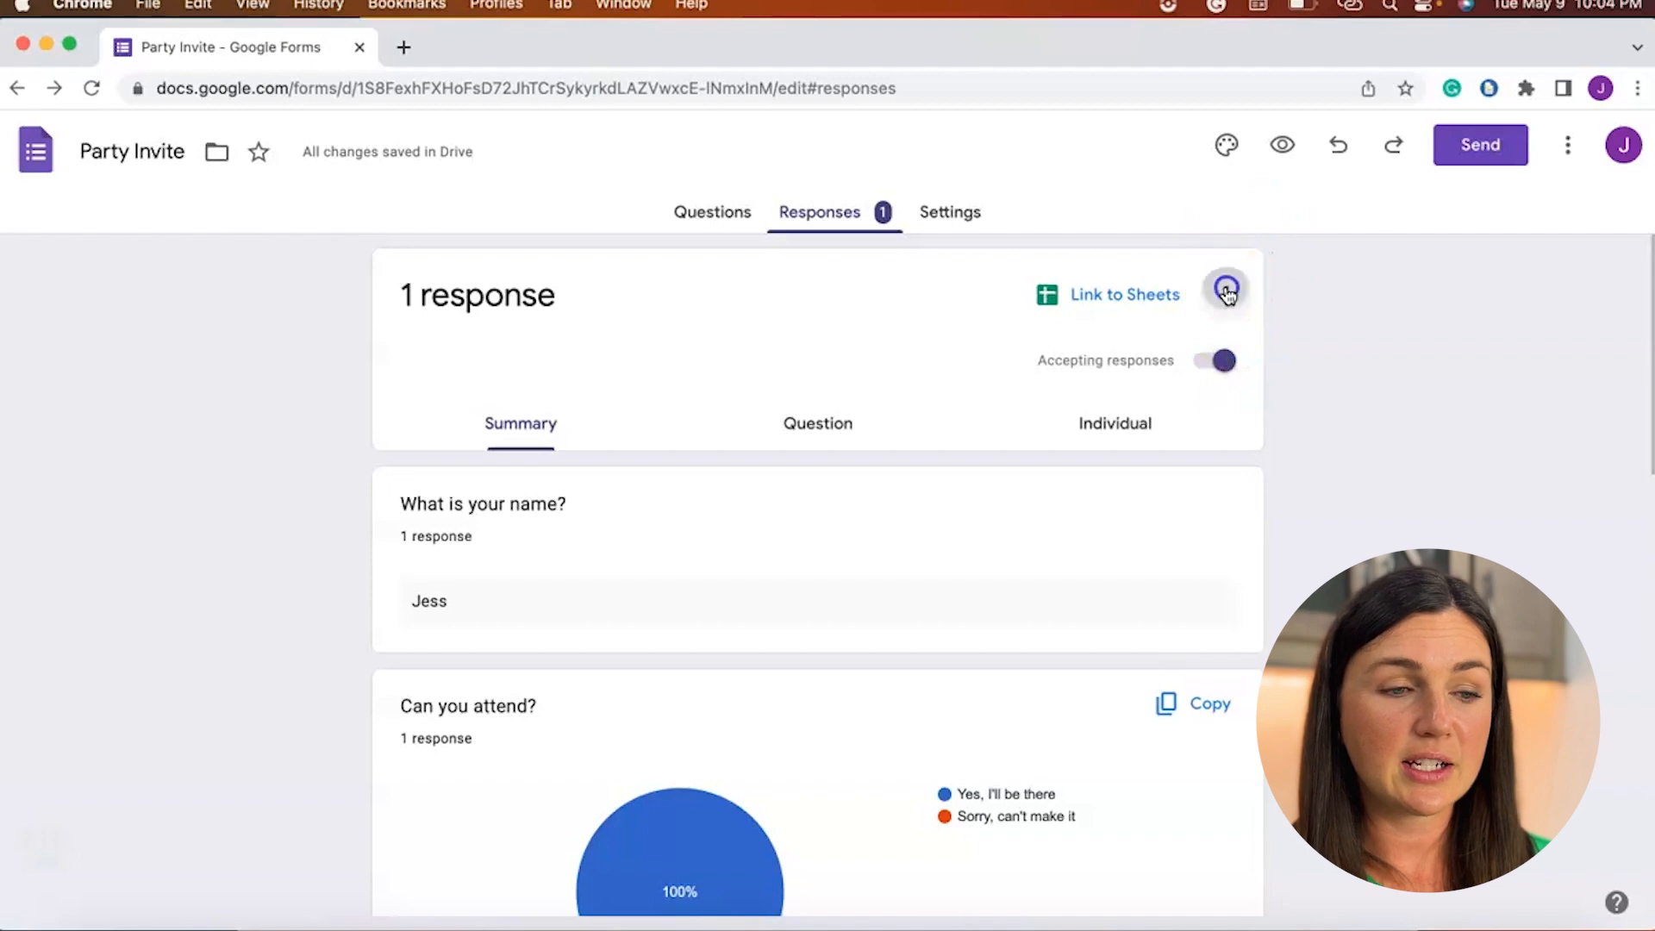
left_click(1226, 293)
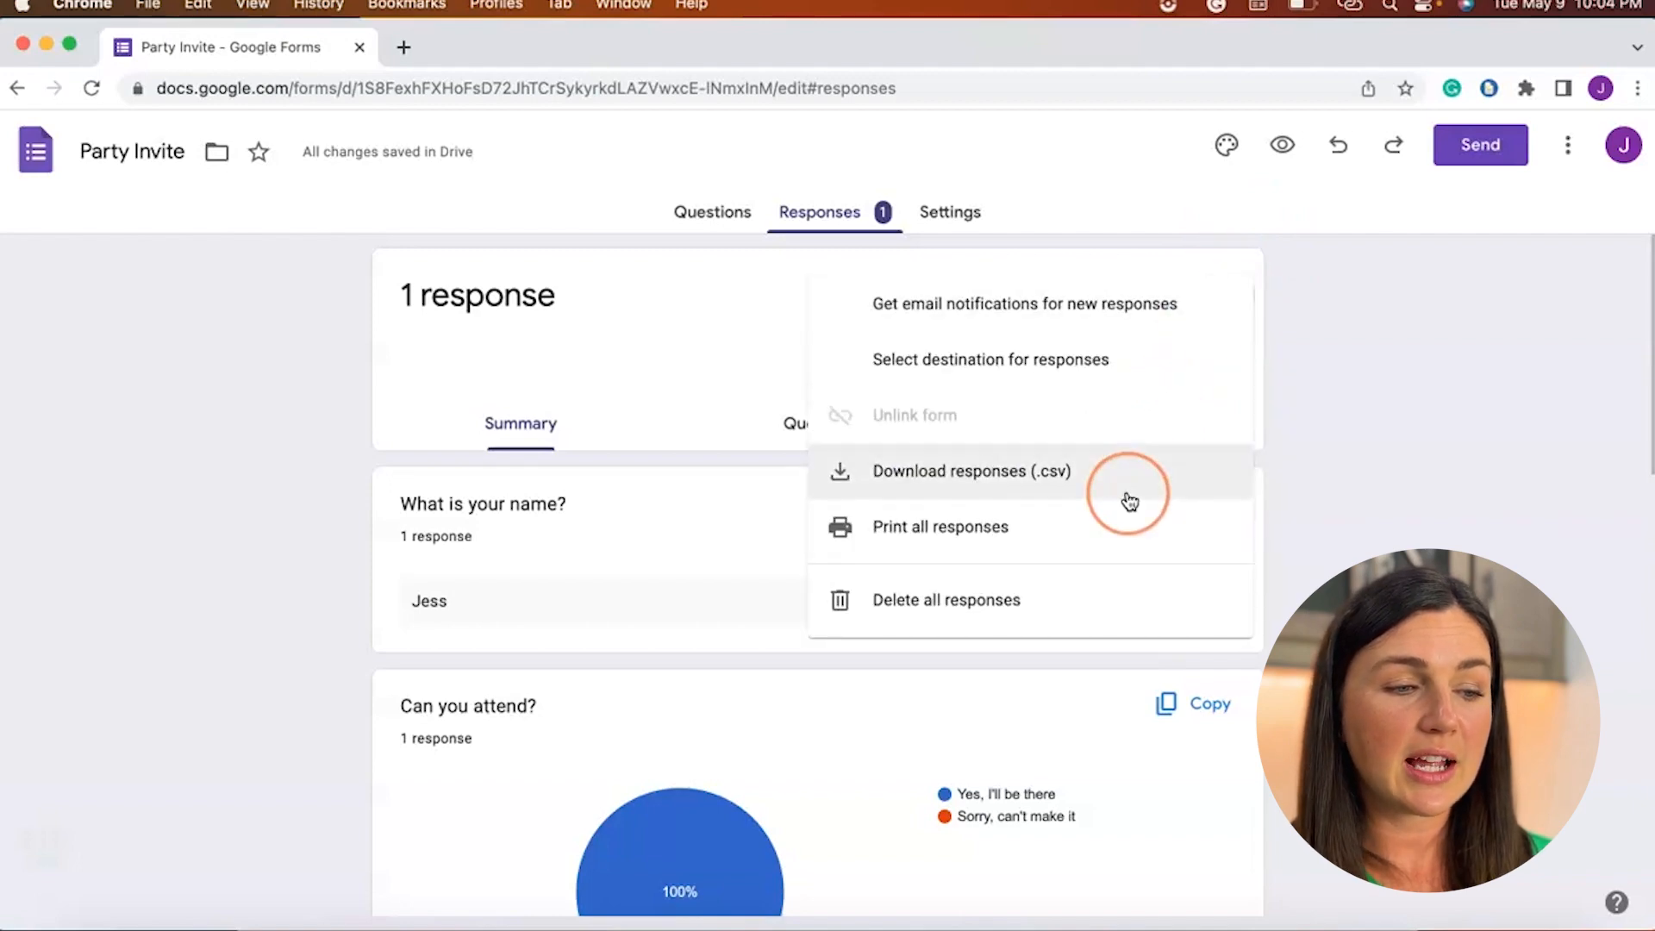
mouse_move(1080, 600)
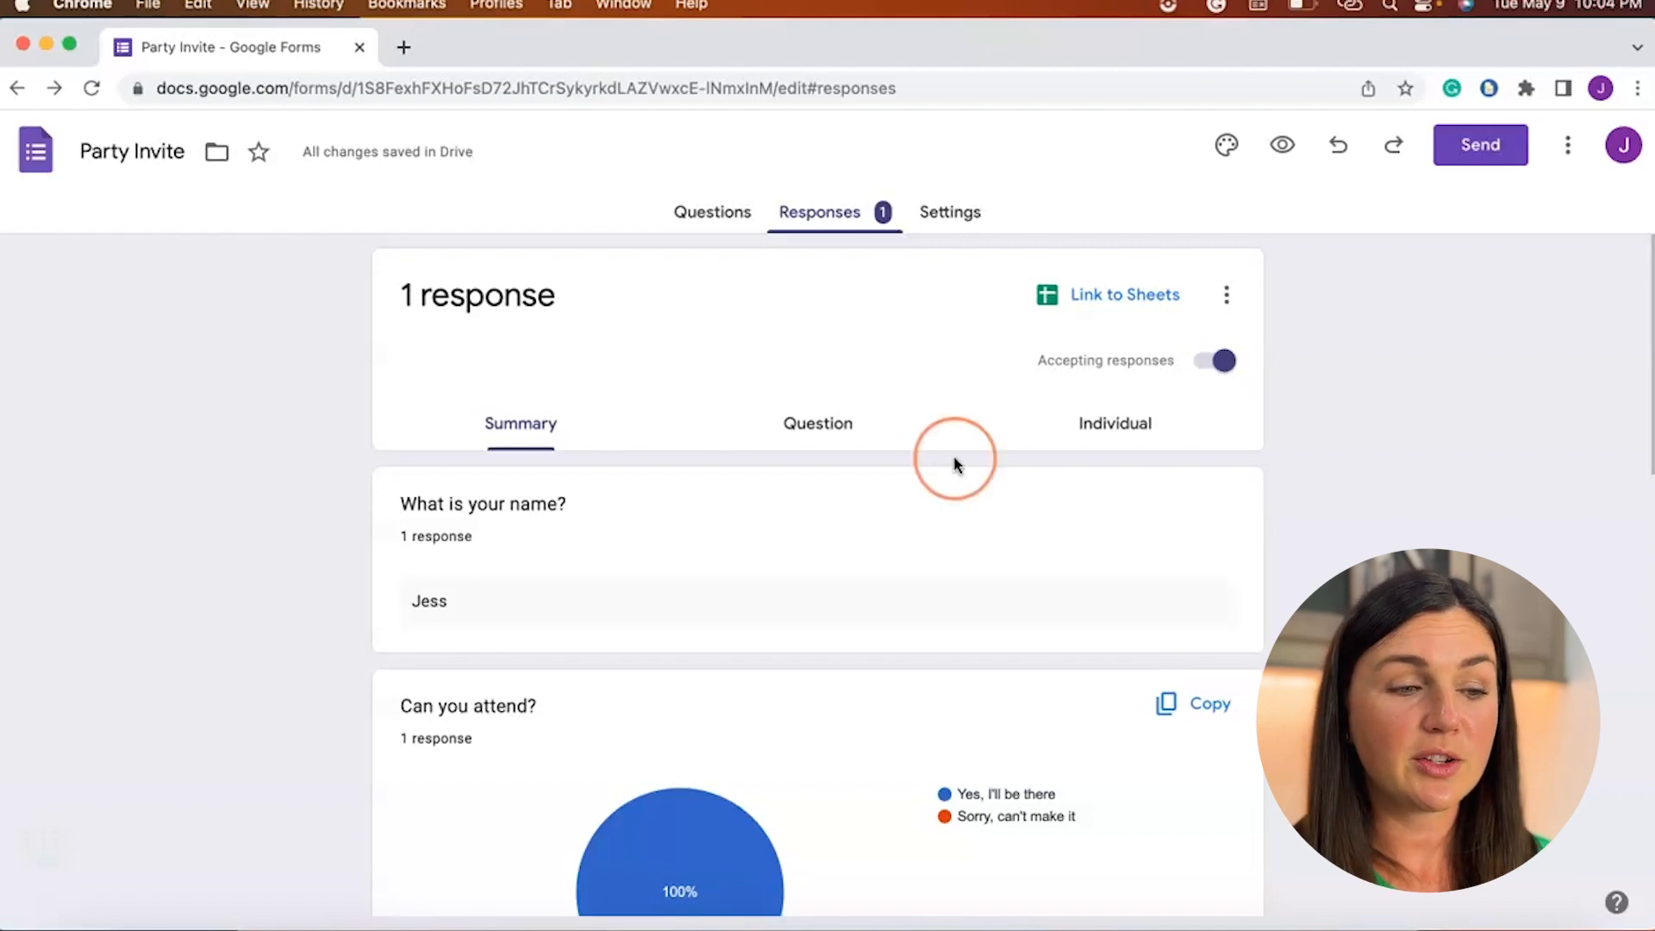
mouse_move(1114, 431)
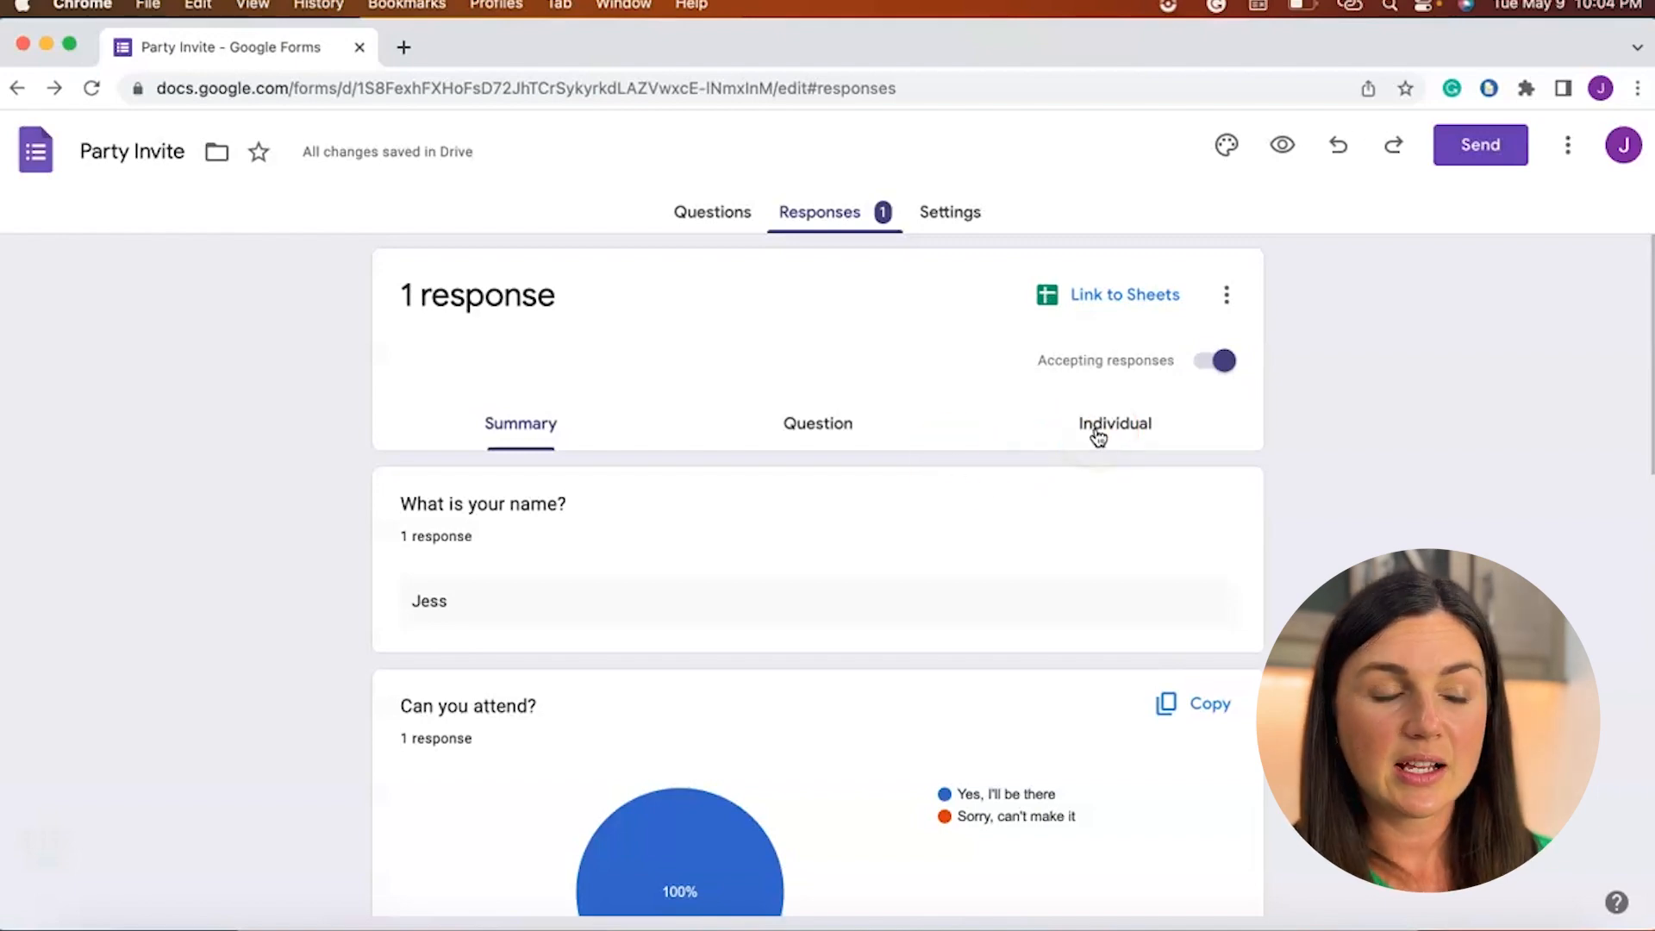
View Jess's individual response, then copy the form as 'Copy of Party Invite' in My Drive.
left_click(1113, 423)
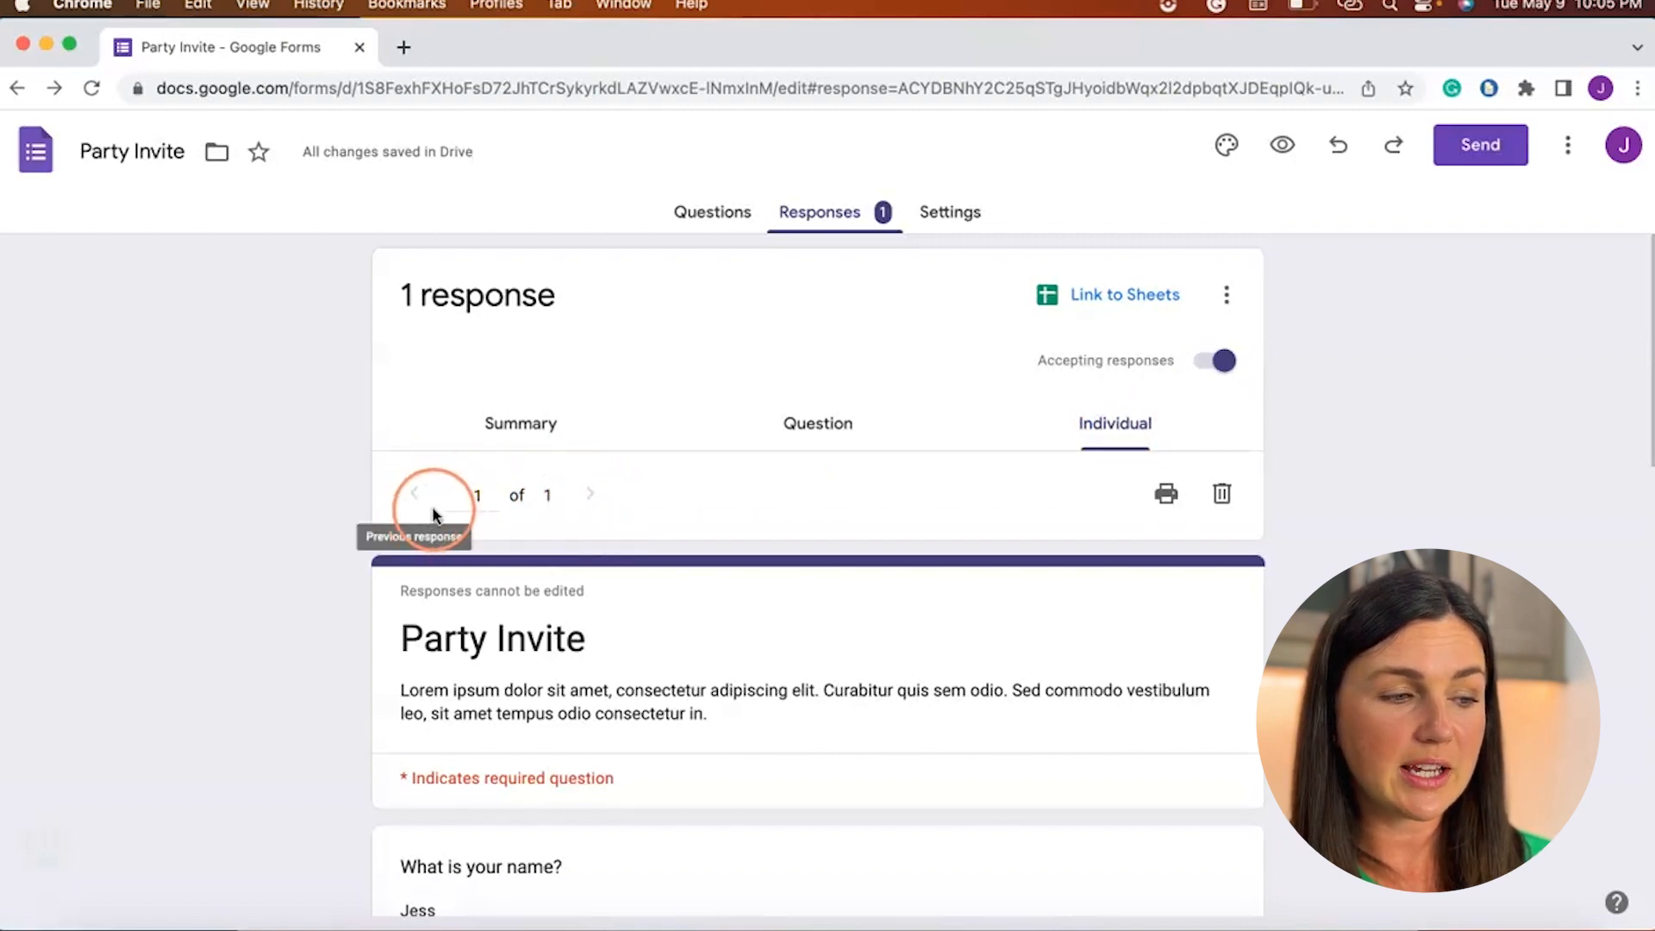
mouse_move(681, 520)
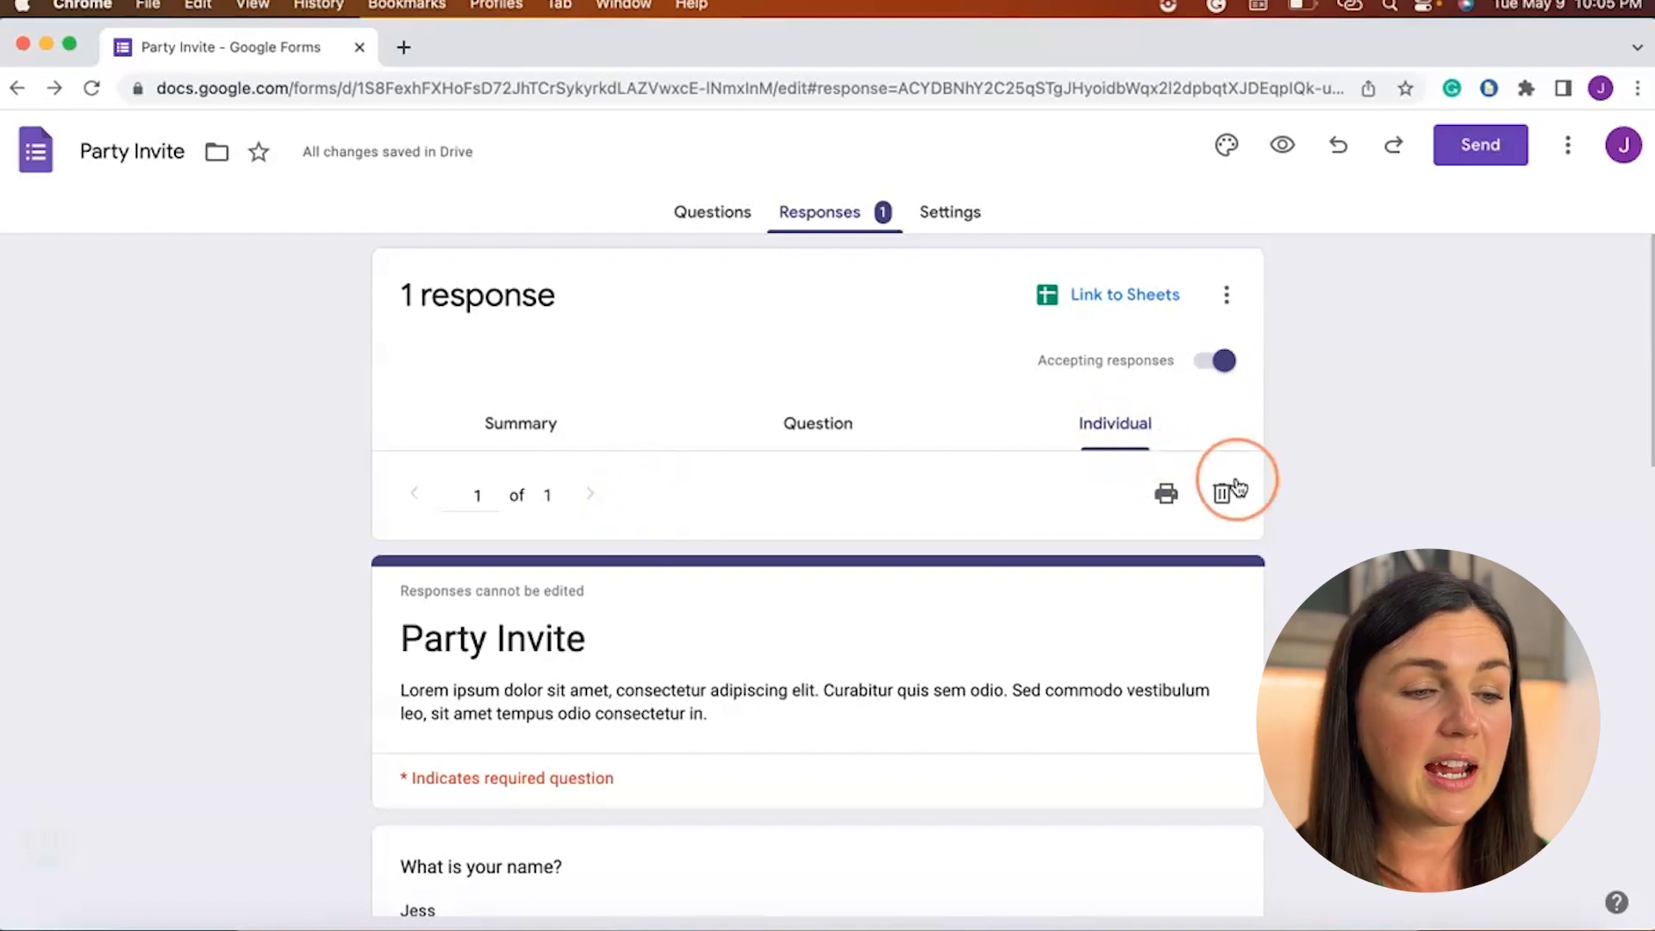
mouse_move(1222, 494)
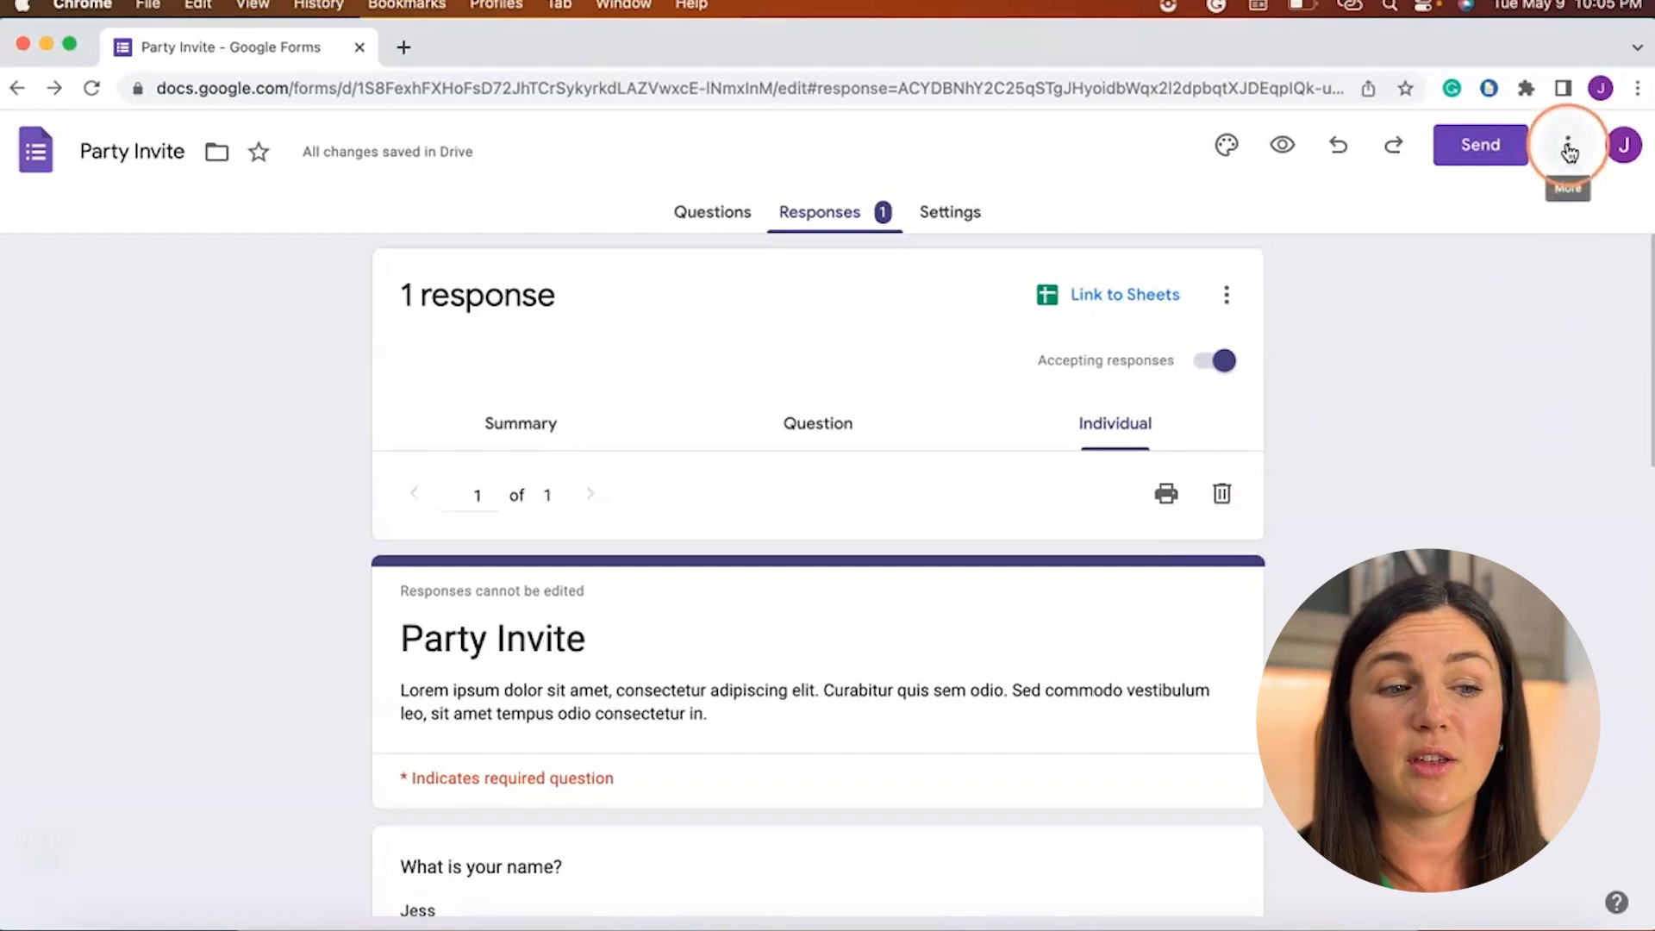
left_click(1567, 145)
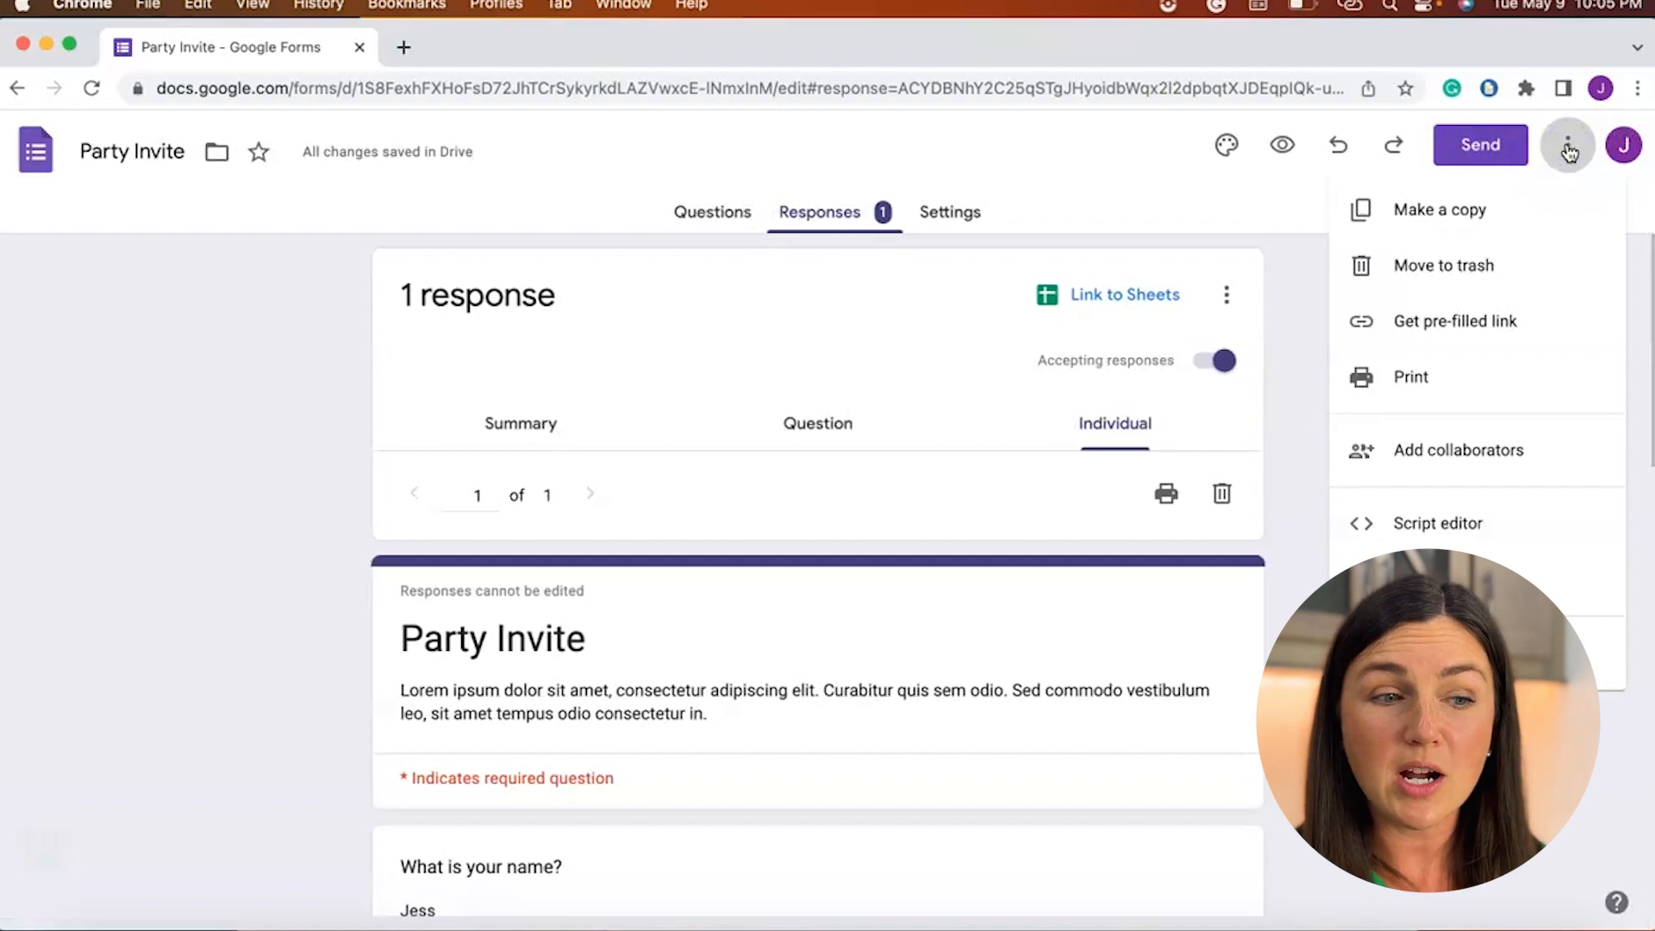
left_click(1439, 209)
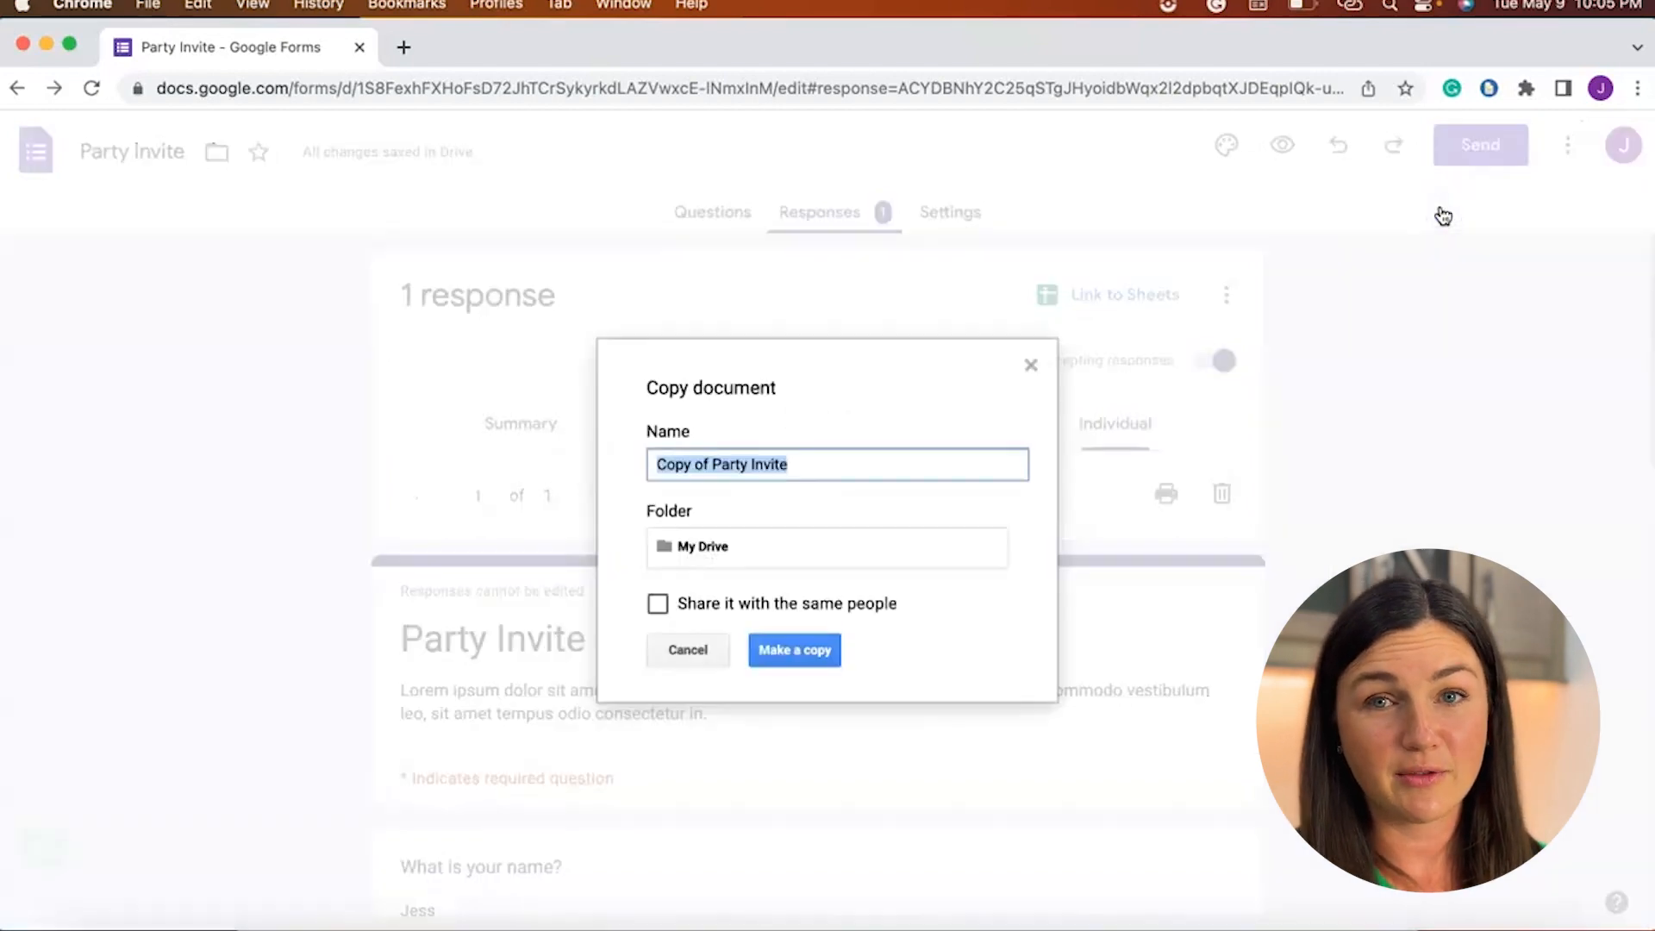
left_click(711, 464)
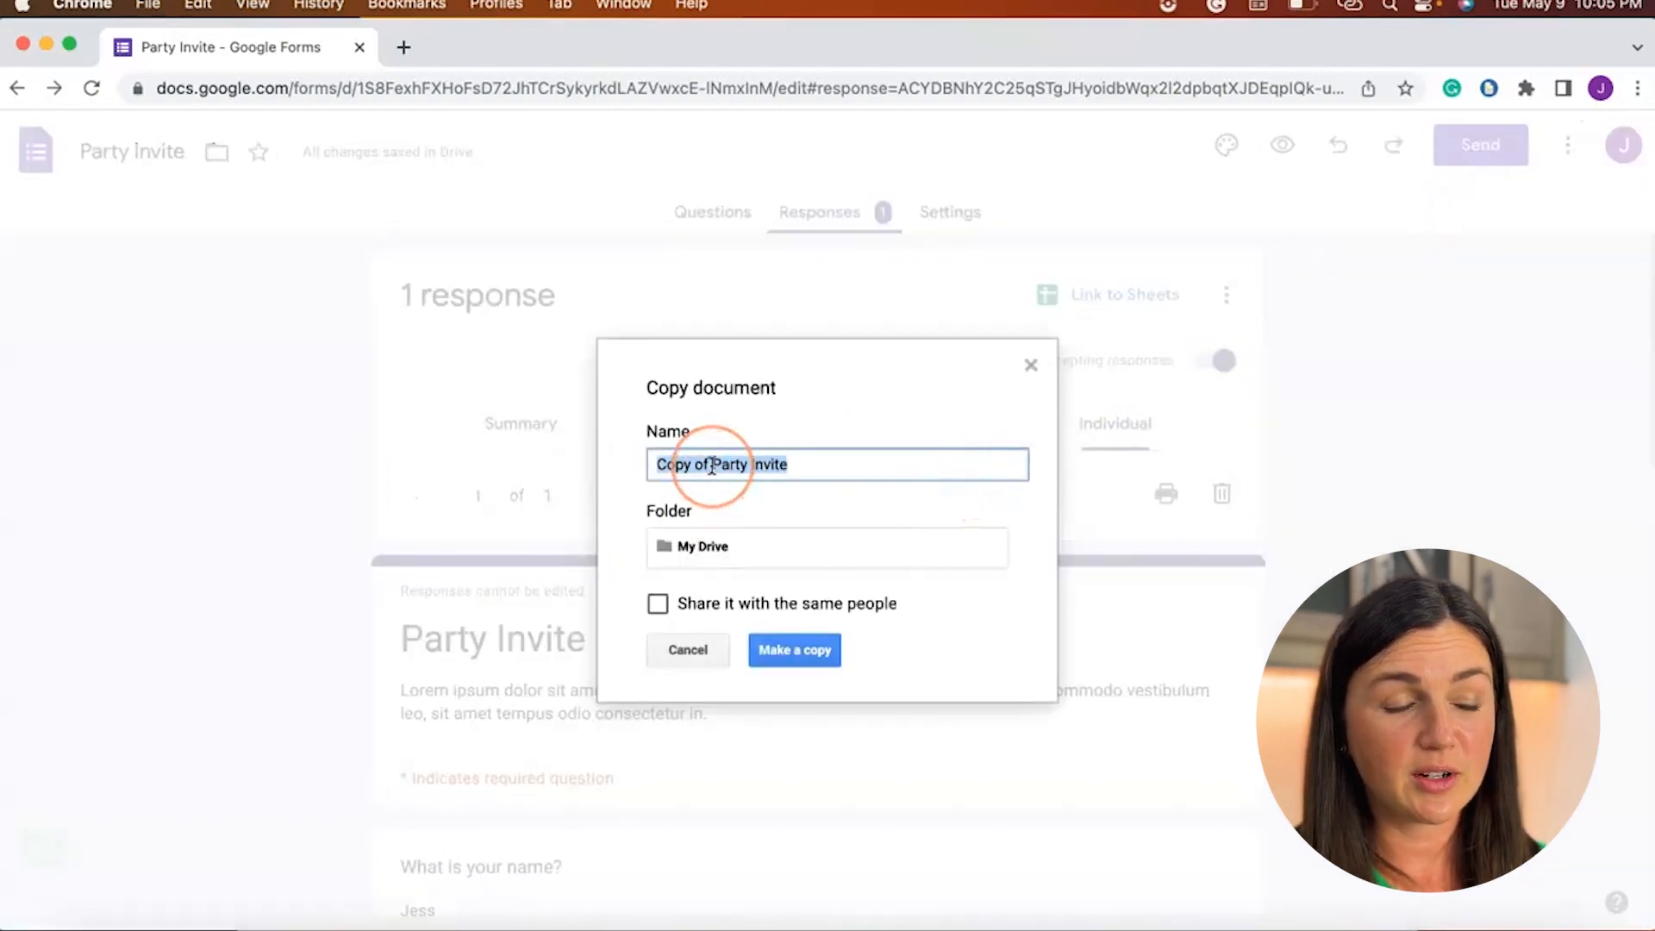
left_click(794, 649)
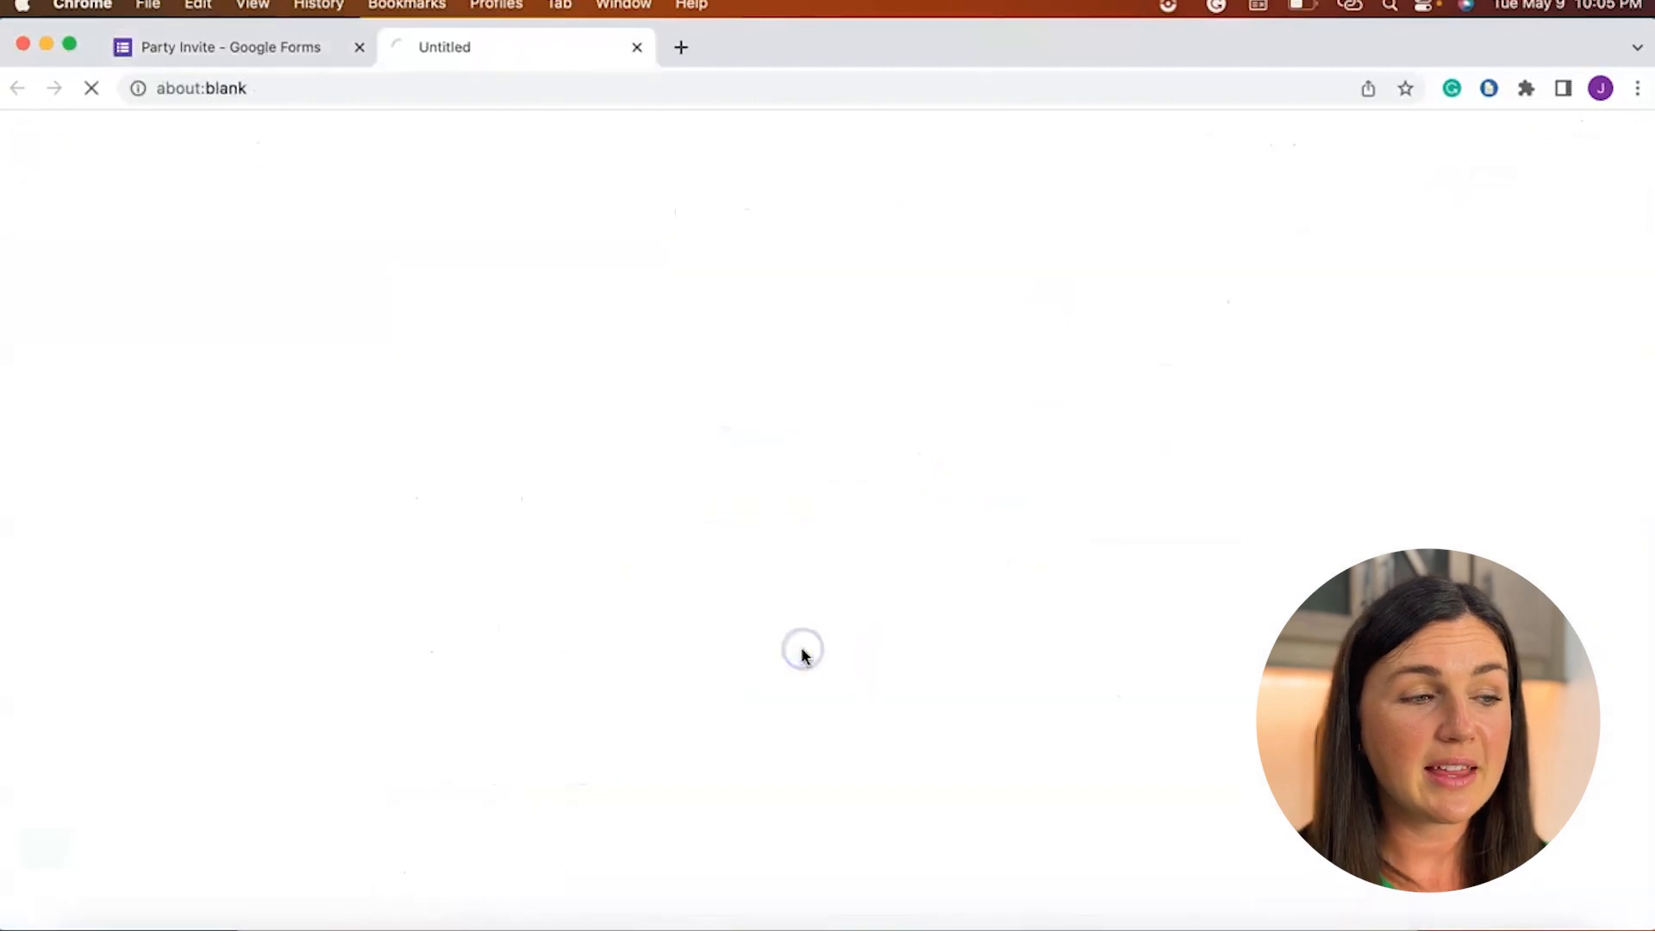